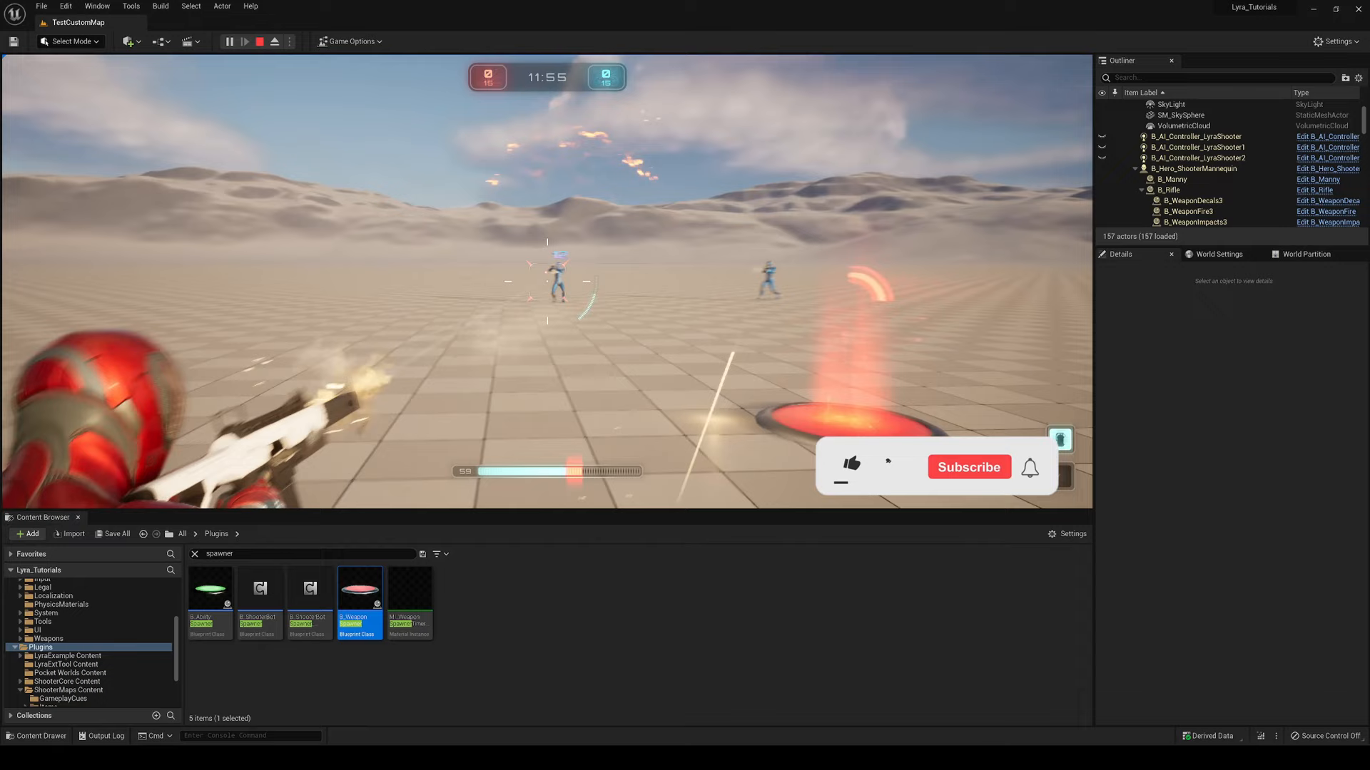
Stop the Play In Editor session so the L_Expanse level is back open for editing
left_click(258, 41)
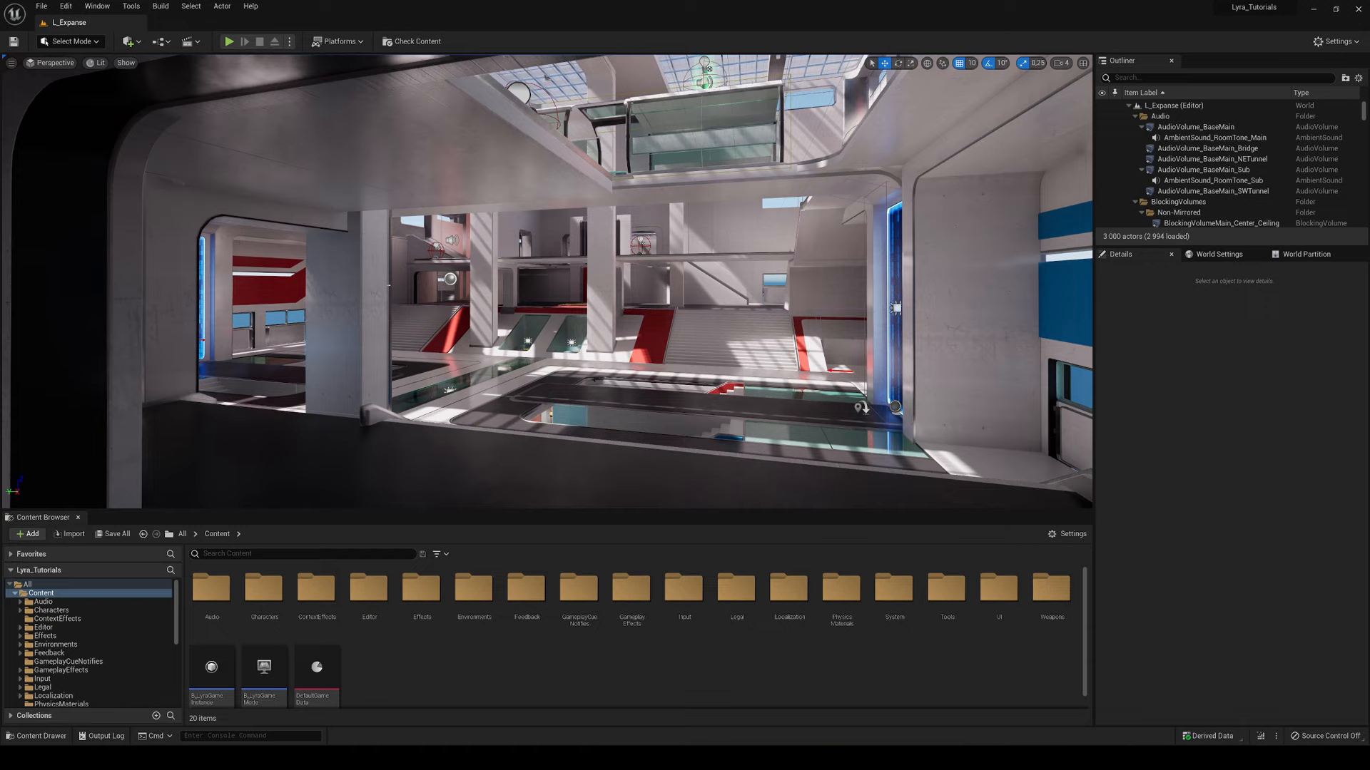
Enable Show Plugin Content in the Content Browser settings
left_click(26, 534)
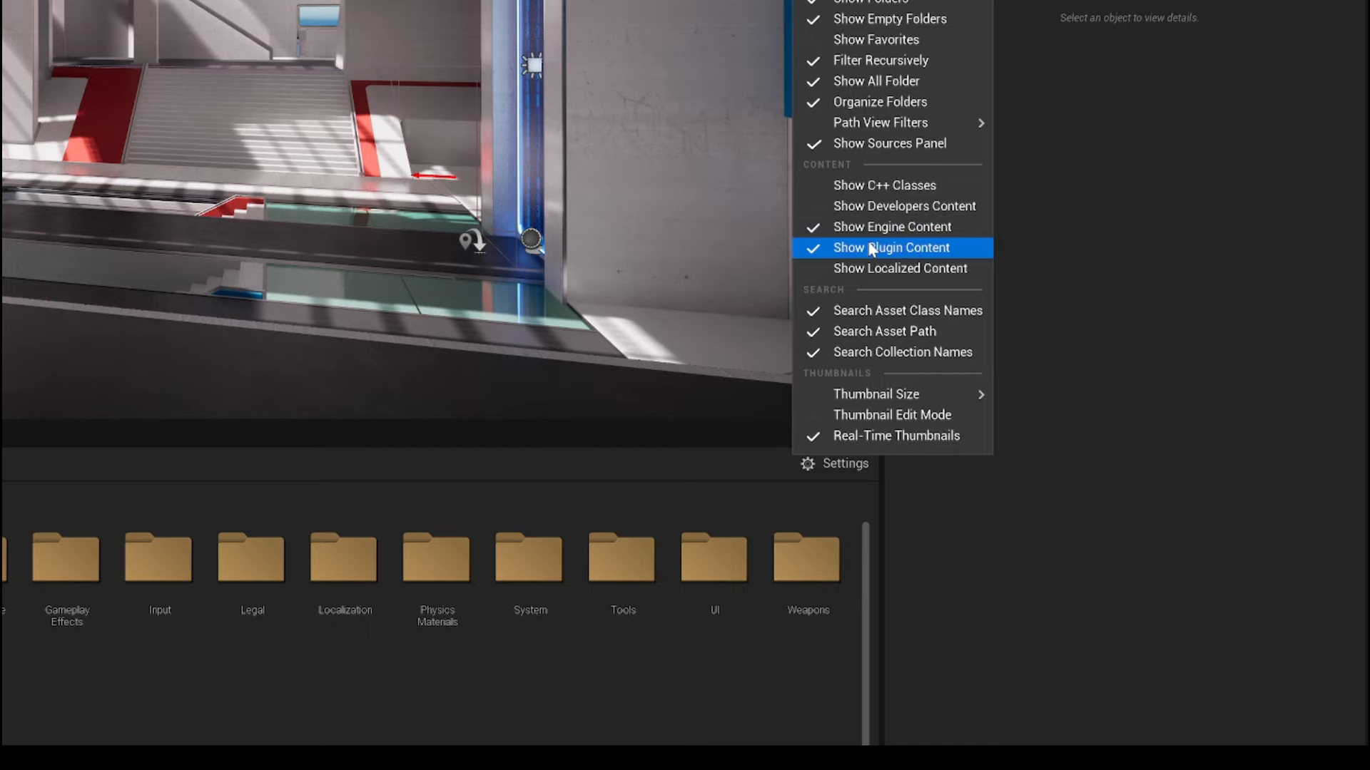
left_click(889, 247)
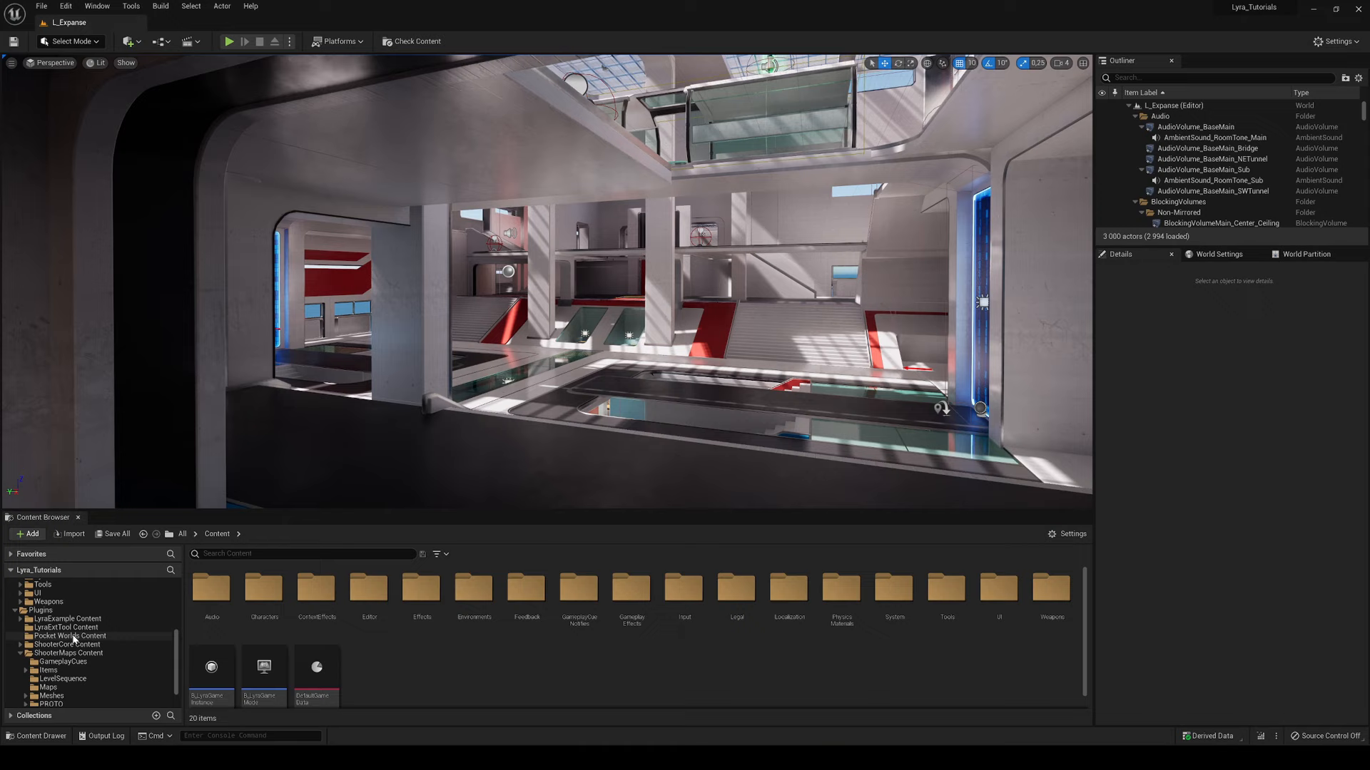
Browse into ShooterMaps Content's Maps folder and start a new level from the File menu
left_click(39, 643)
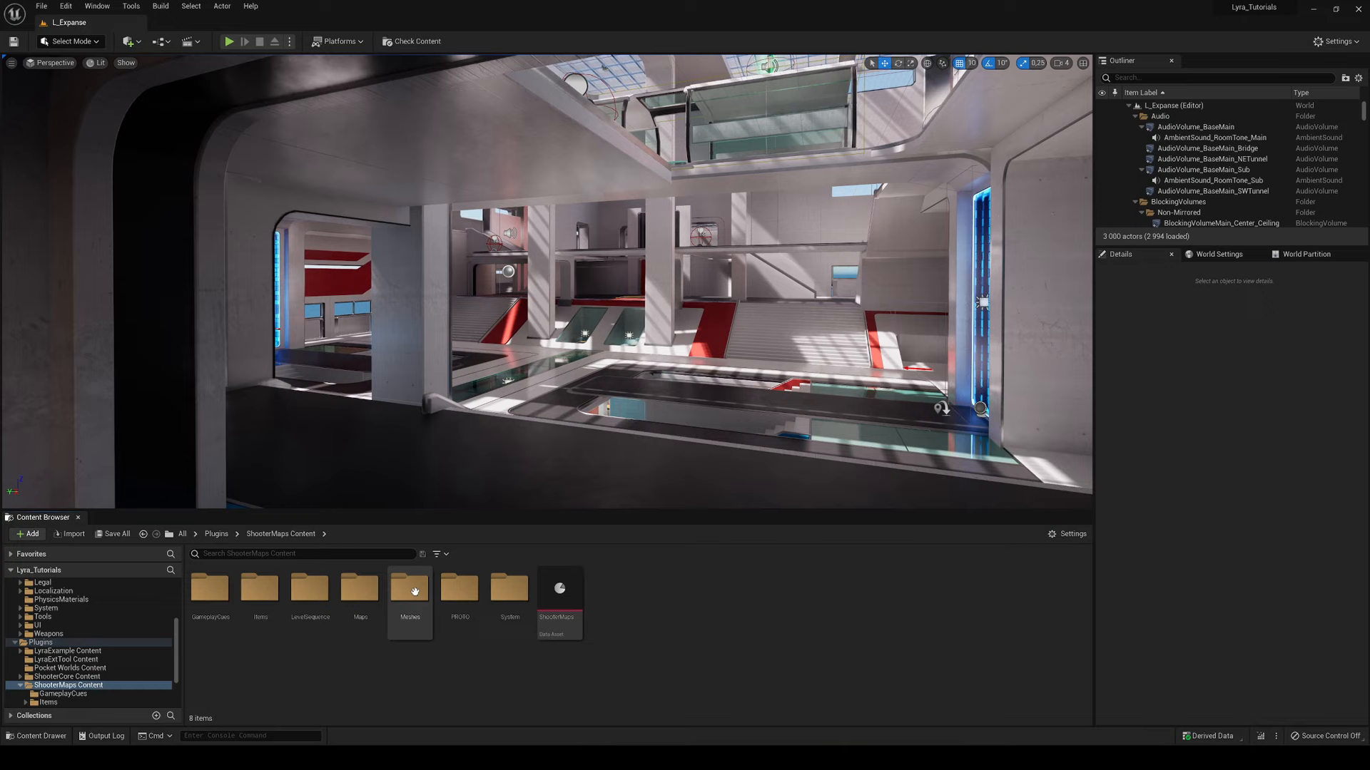
double_click(410, 588)
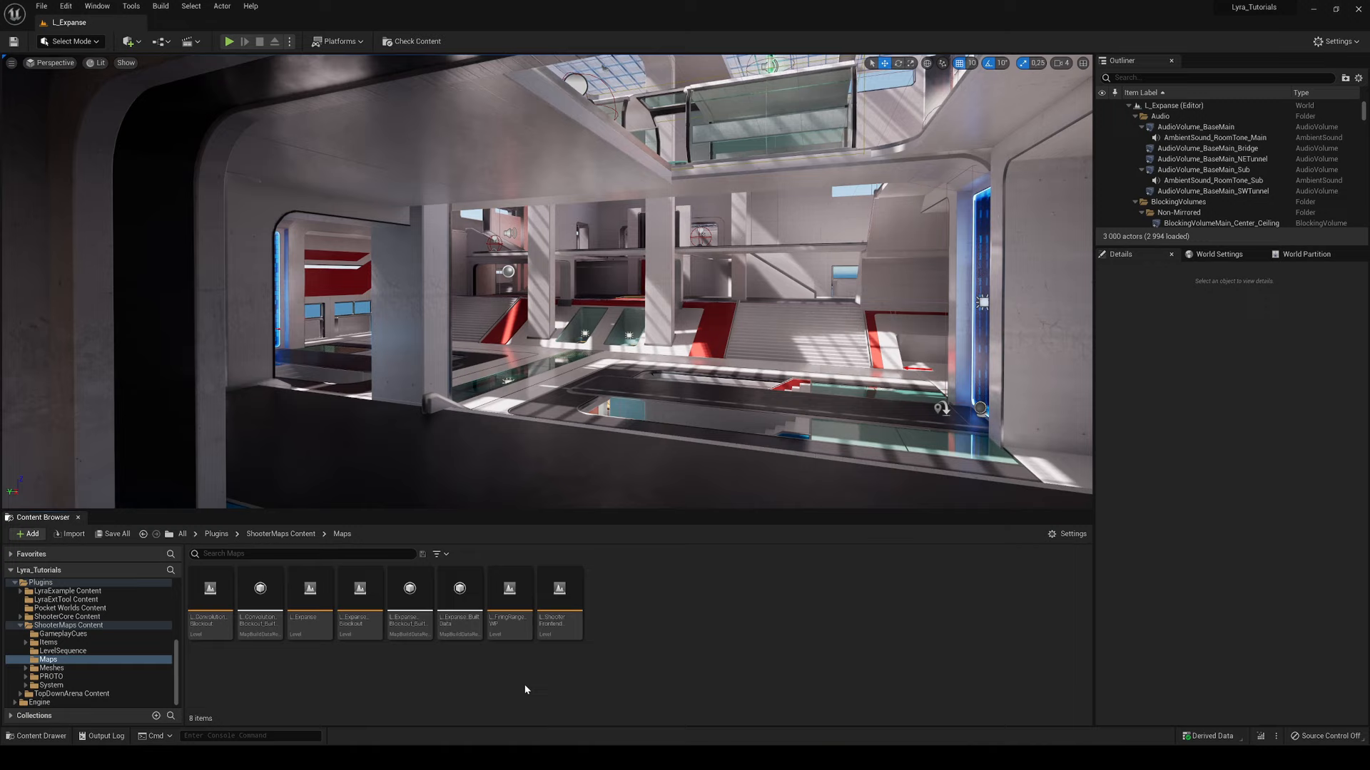
left_click(40, 6)
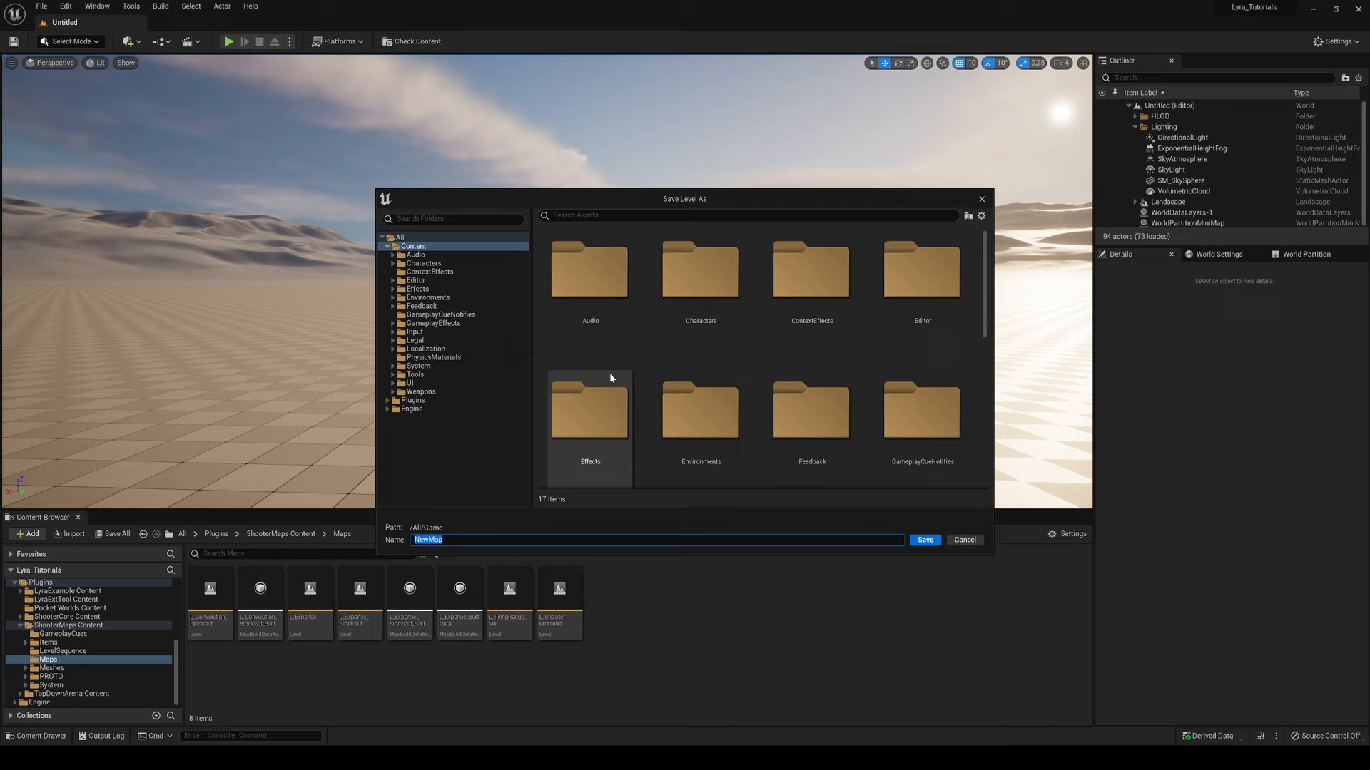
Save the new level as TestCustomMap in the ShooterMaps Maps folder
left_click(414, 399)
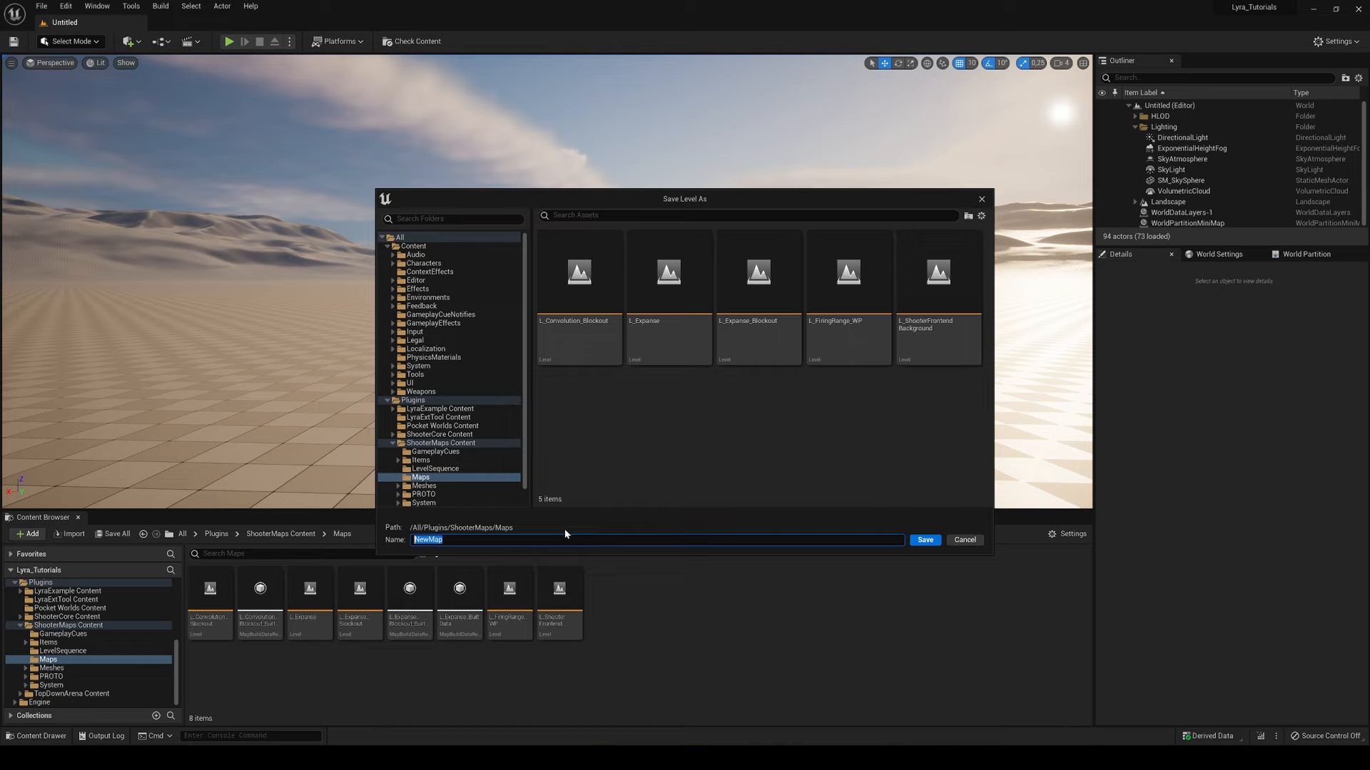
left_click(924, 540)
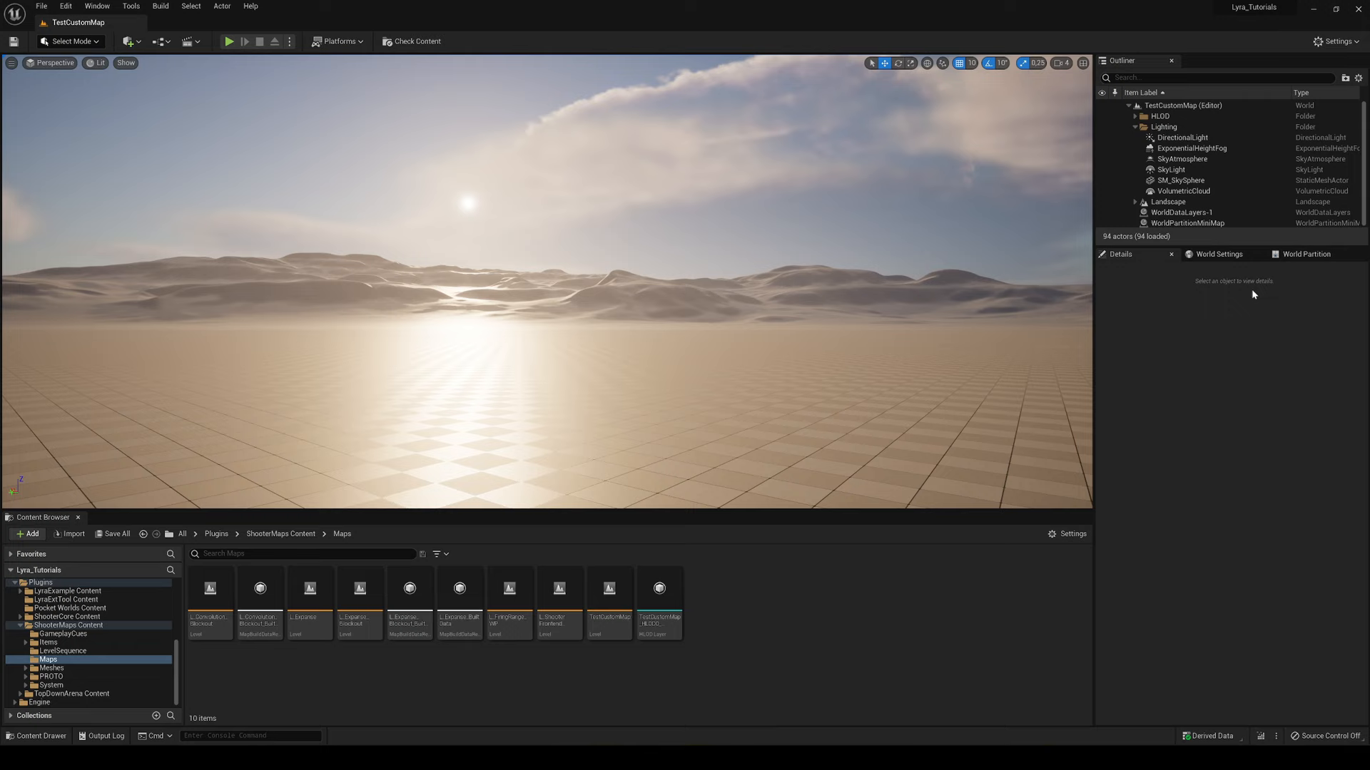
Set Default Gameplay Experience to B_ShooterGame_Elimination in World Settings, then look for player start actors
left_click(1217, 254)
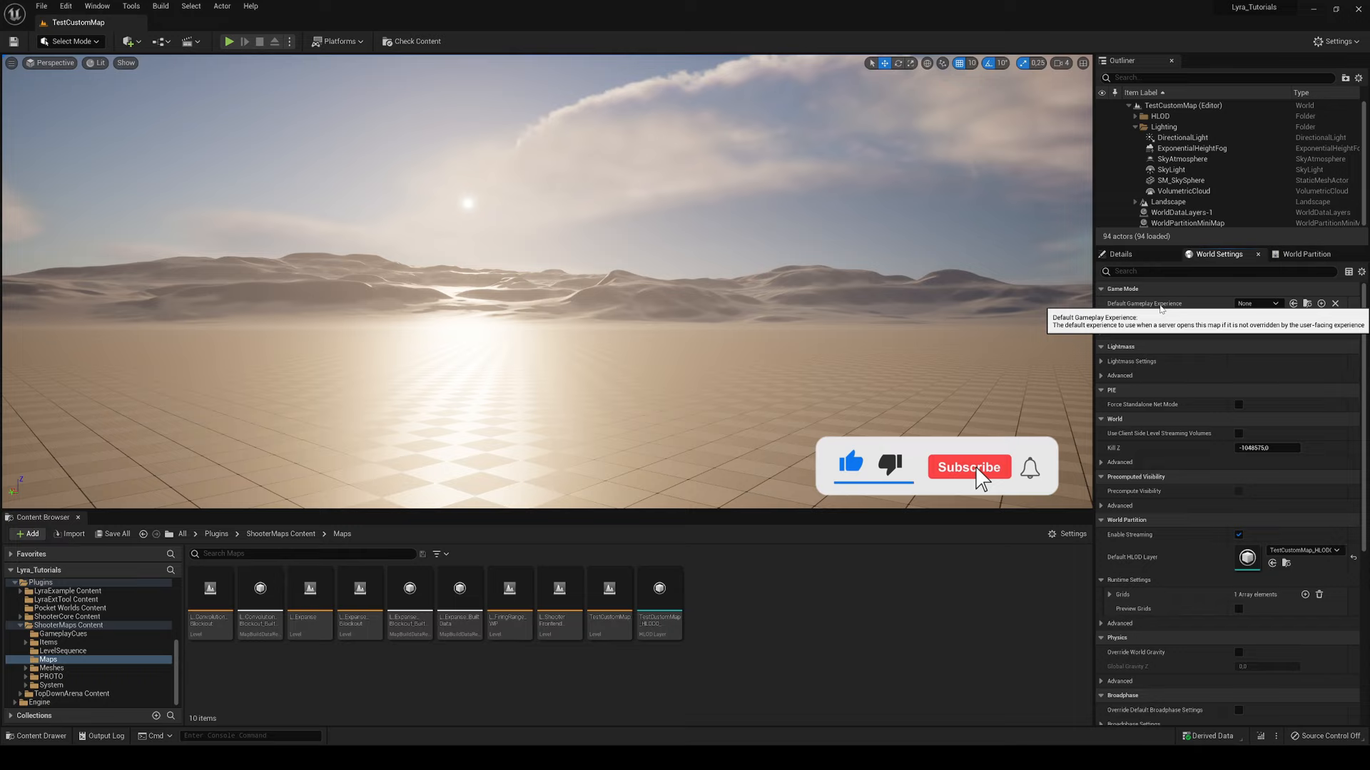
left_click(1268, 302)
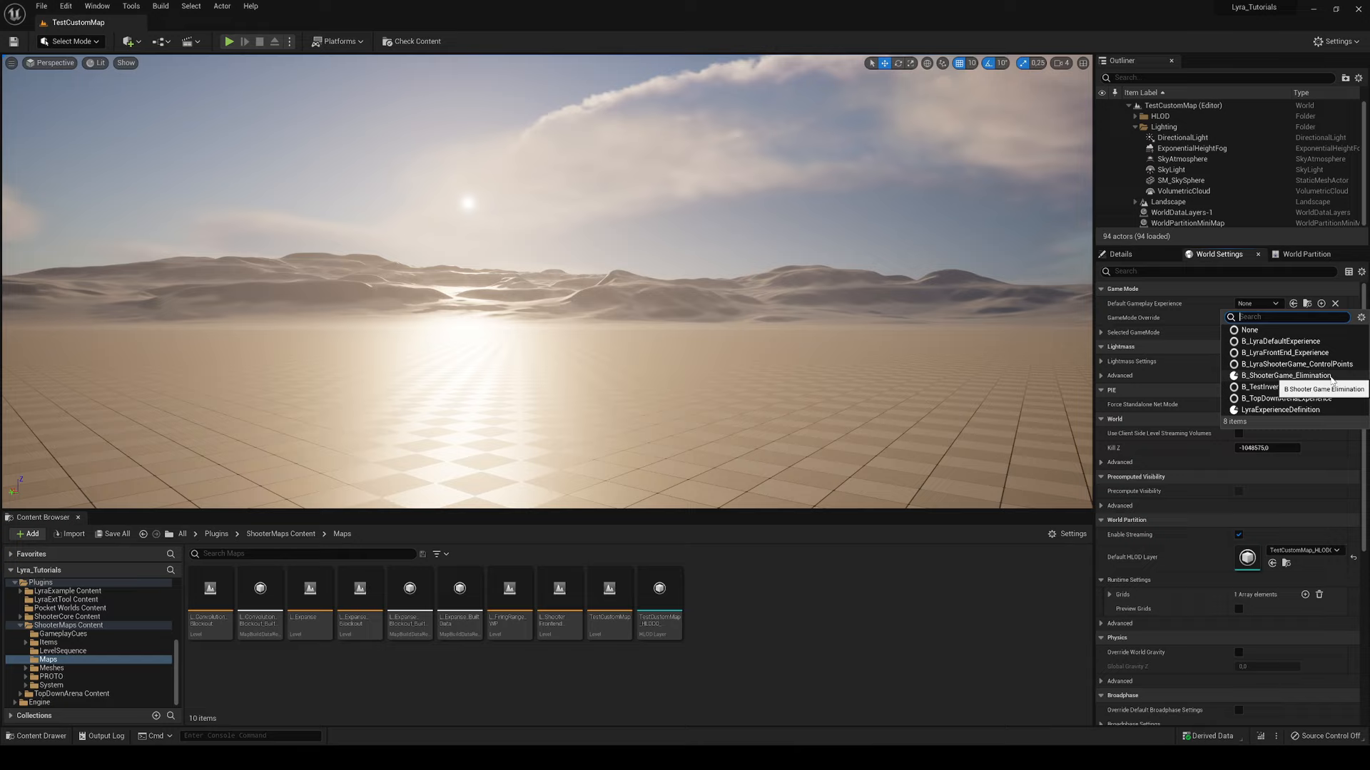
left_click(1285, 376)
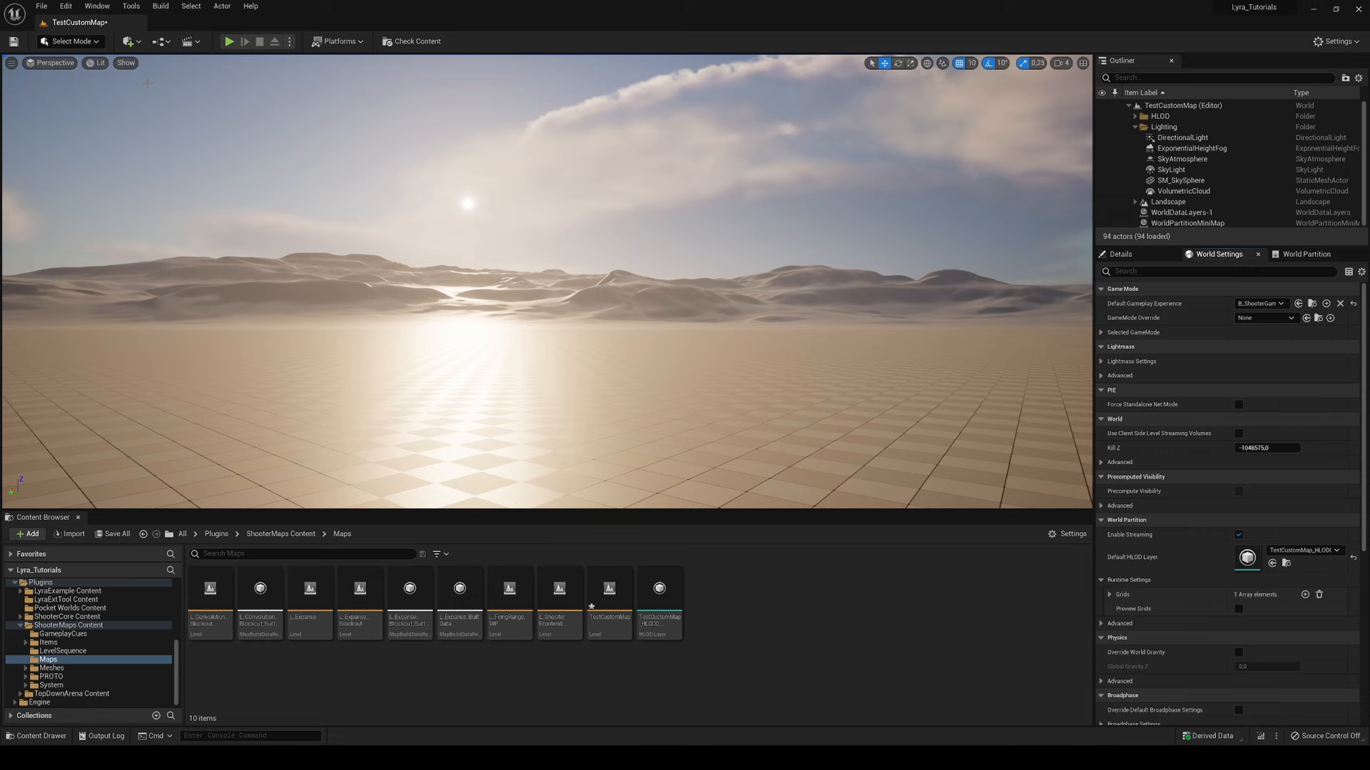
left_click(127, 42)
type("player")
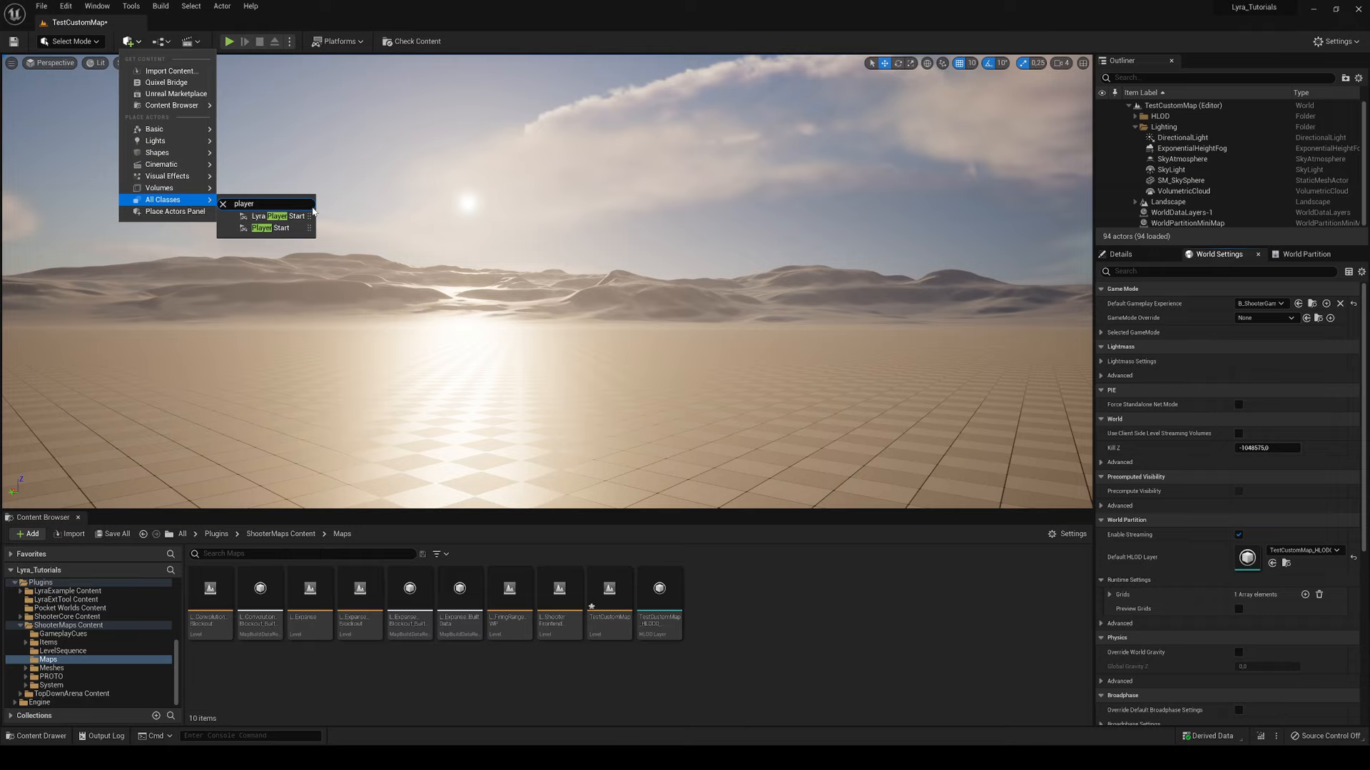
Place a LyraPlayerStart and a NavMeshBoundsVolume in TestCustomMap
left_click(278, 215)
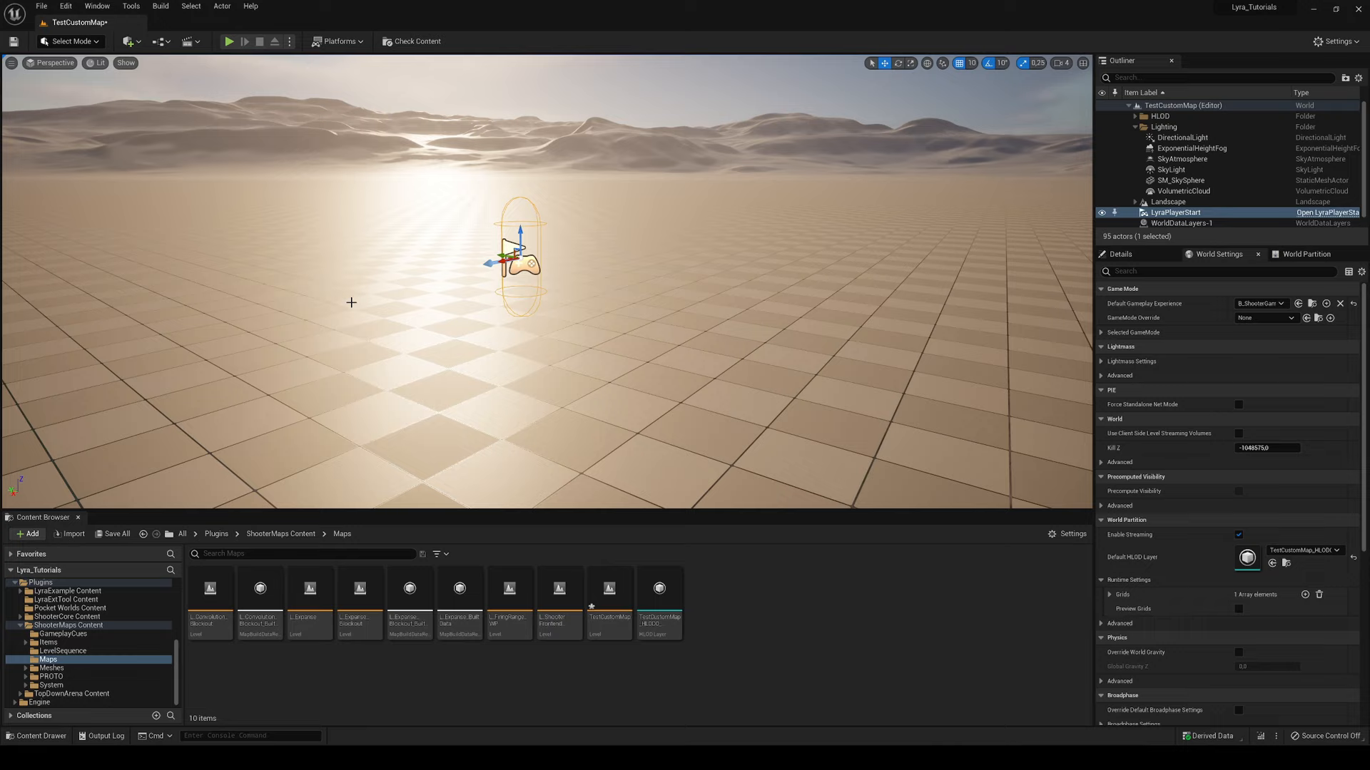
left_click(127, 42)
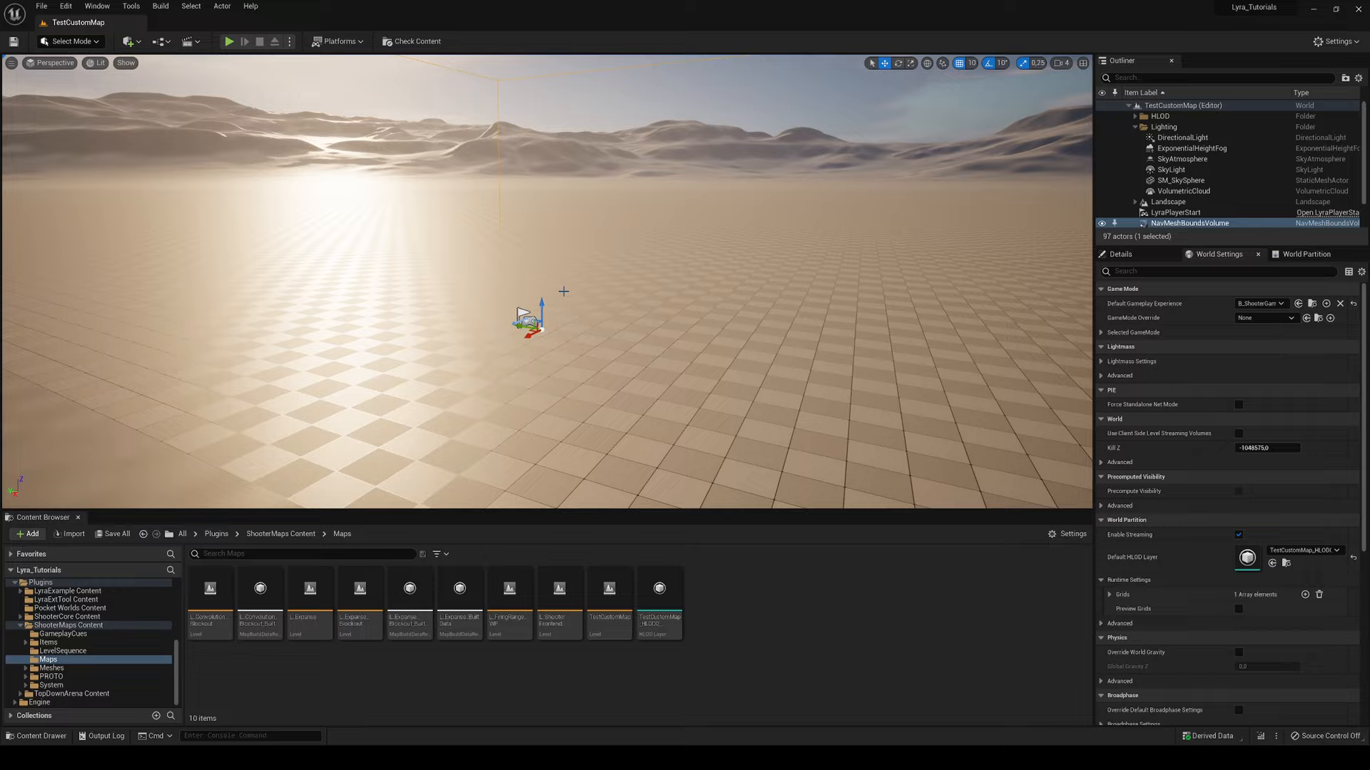
left_click(230, 42)
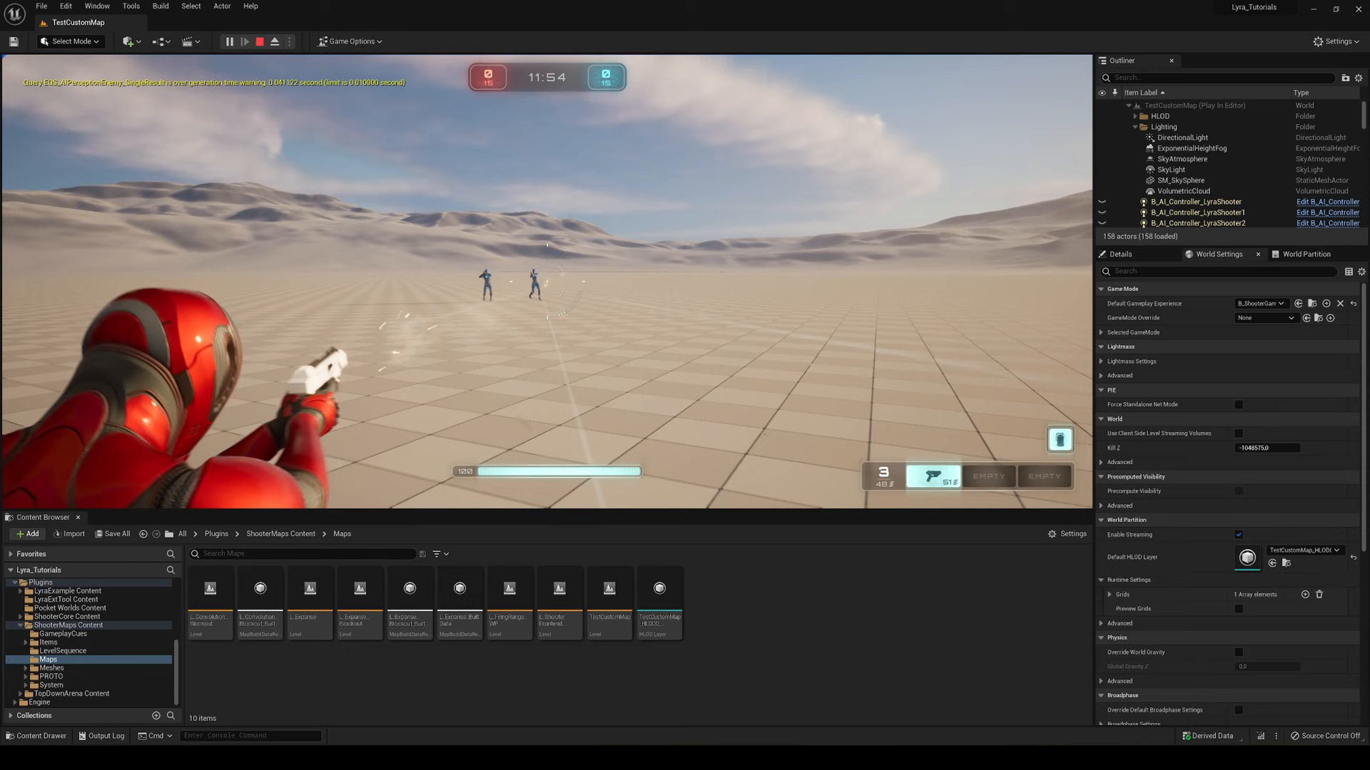
left_click(274, 42)
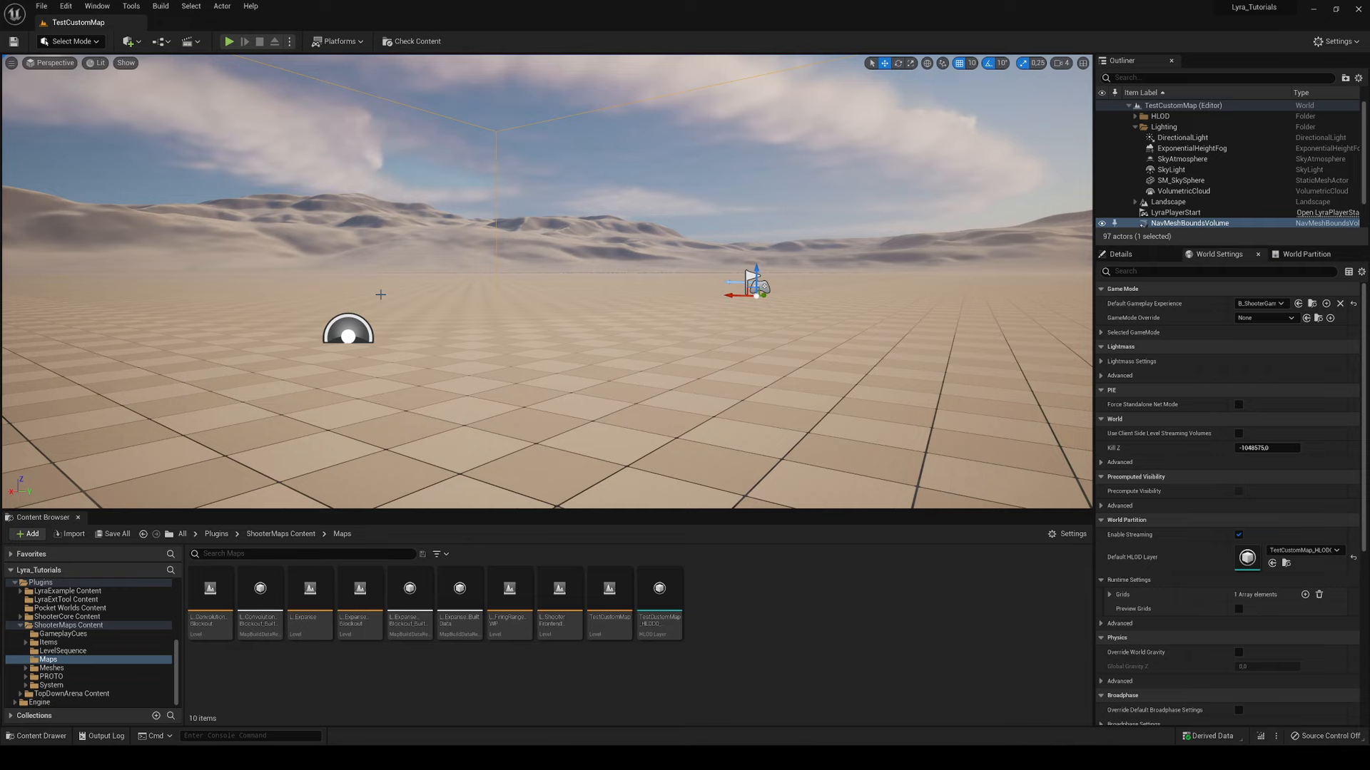
left_click(1177, 213)
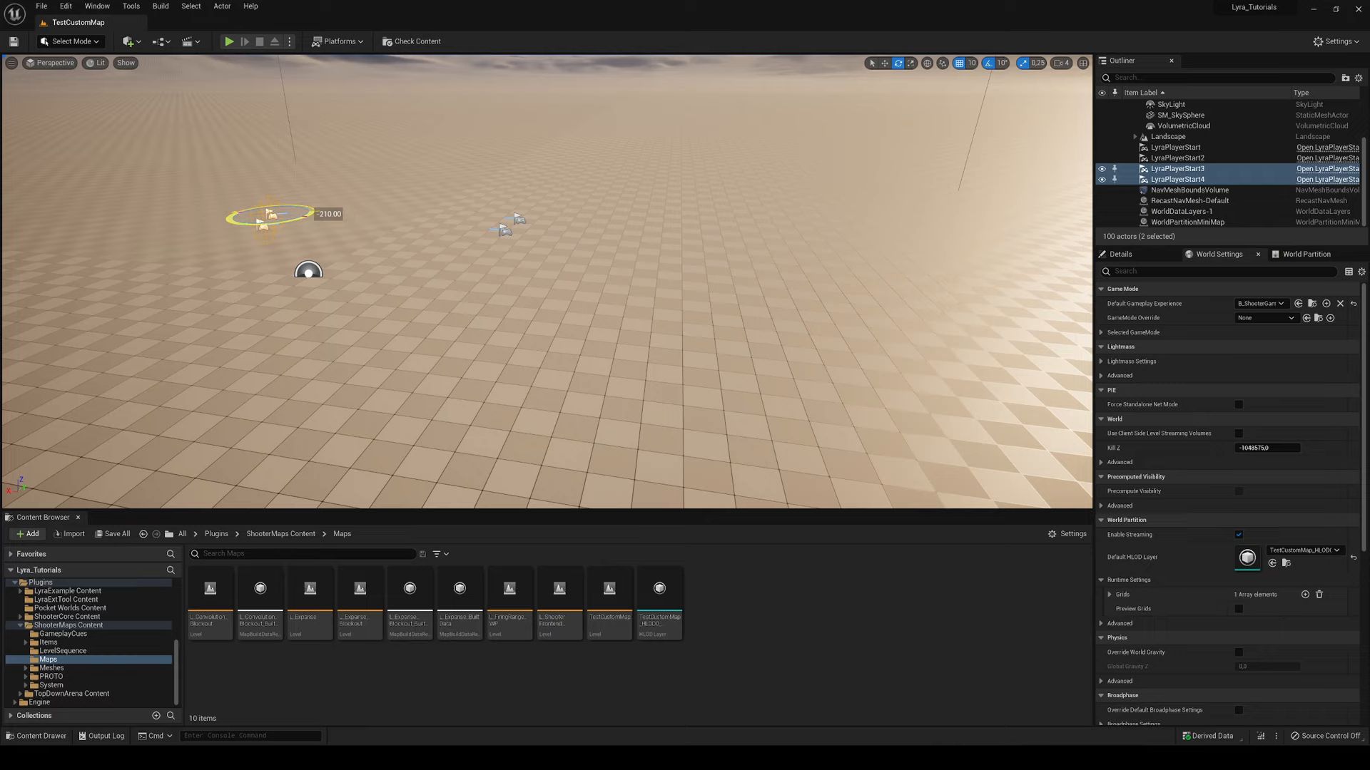
Playtest the four player starts in Elimination, then move to searching the plugin content
left_click(228, 41)
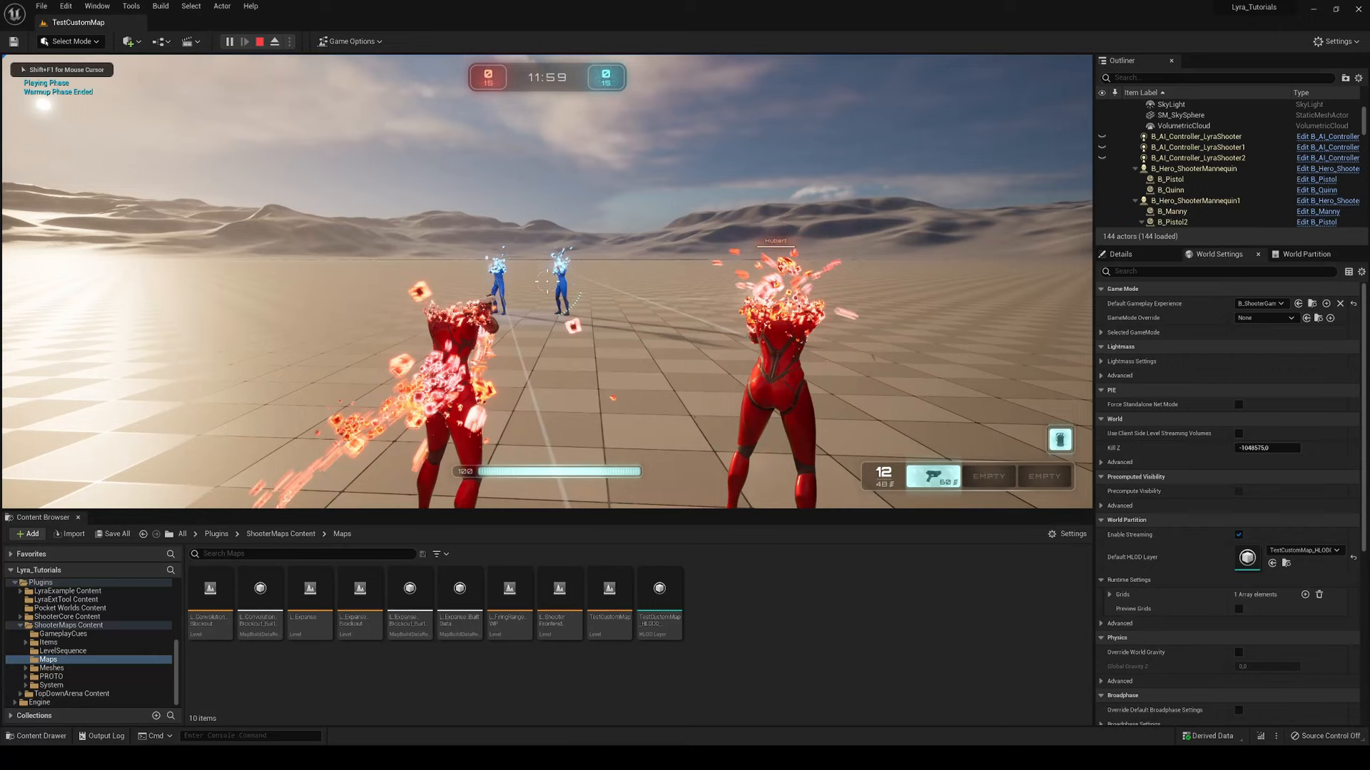
left_click(259, 42)
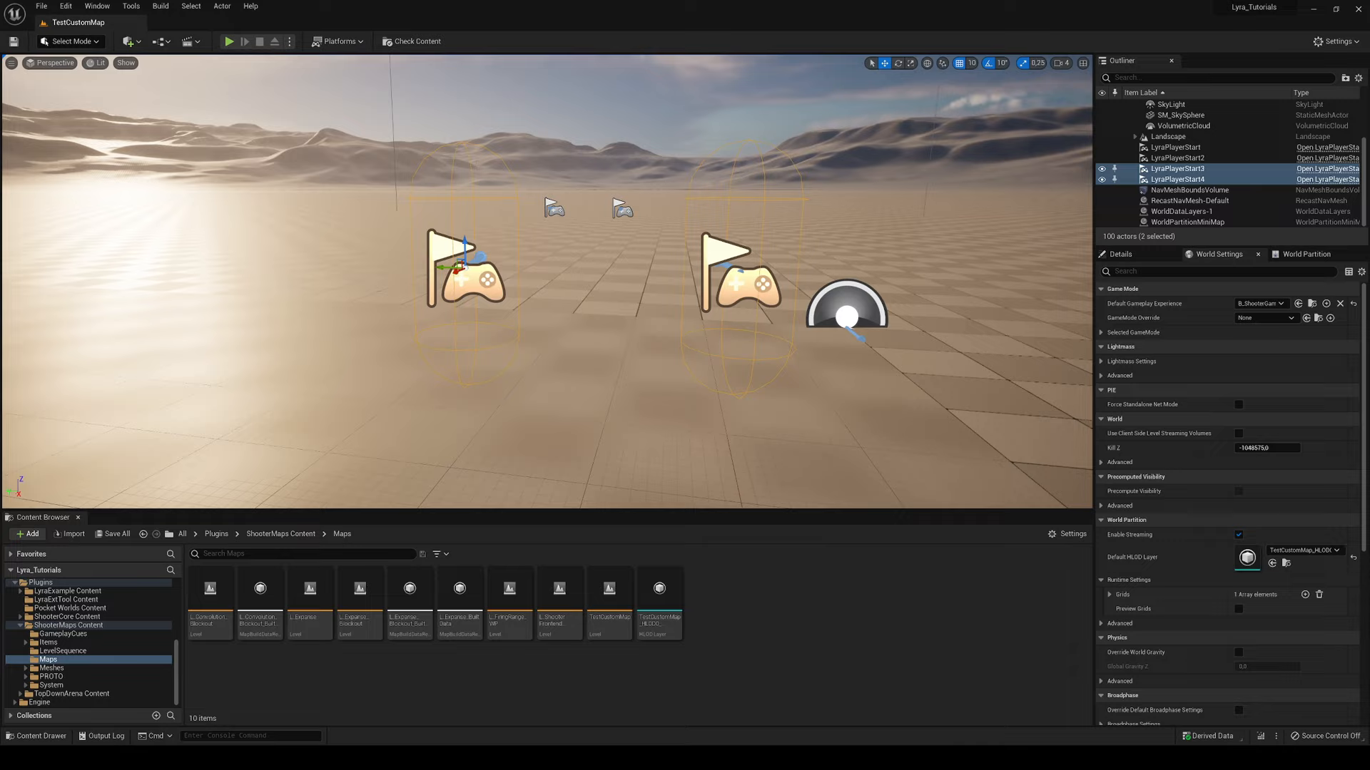
left_click(215, 533)
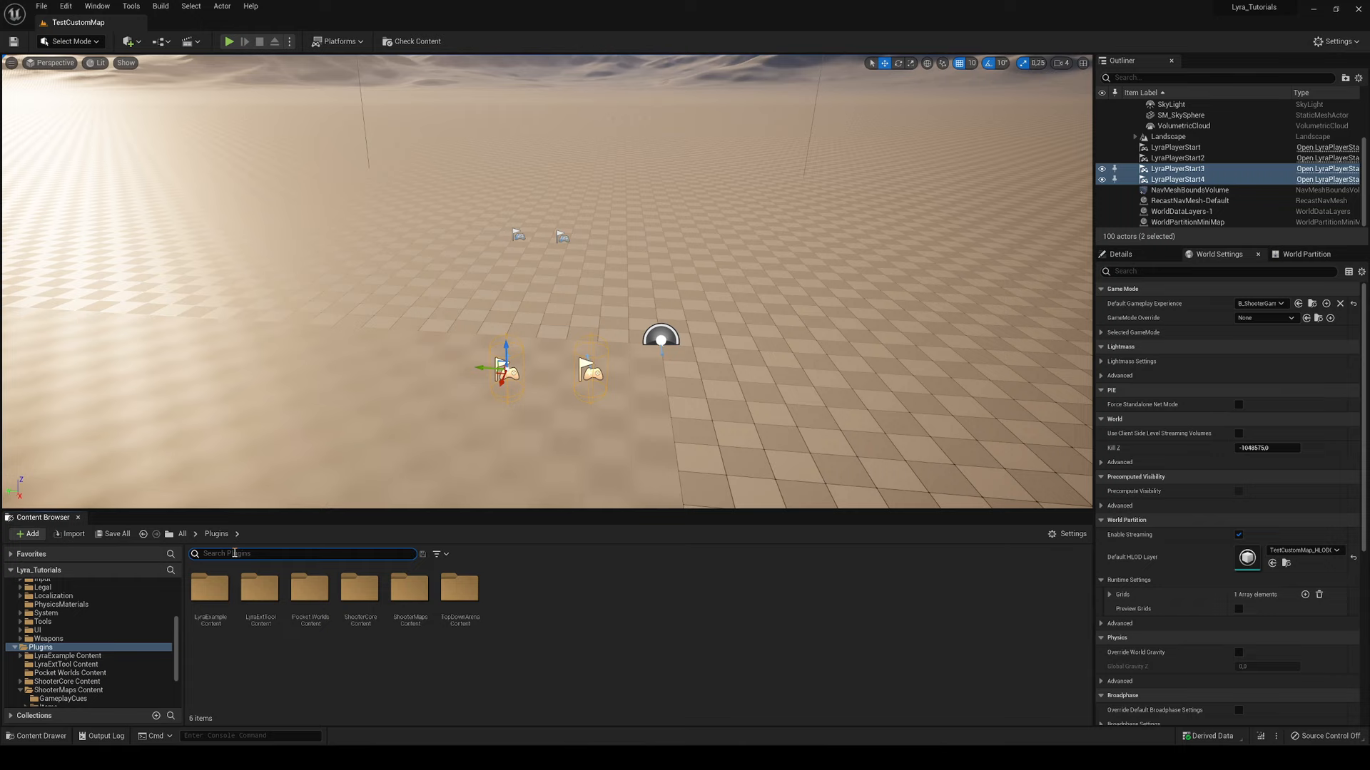
Find B_WeaponSpawner by searching 'spawner', place it, and assign WeaponPickupData_Rifle as its weapon definition
type("spawner")
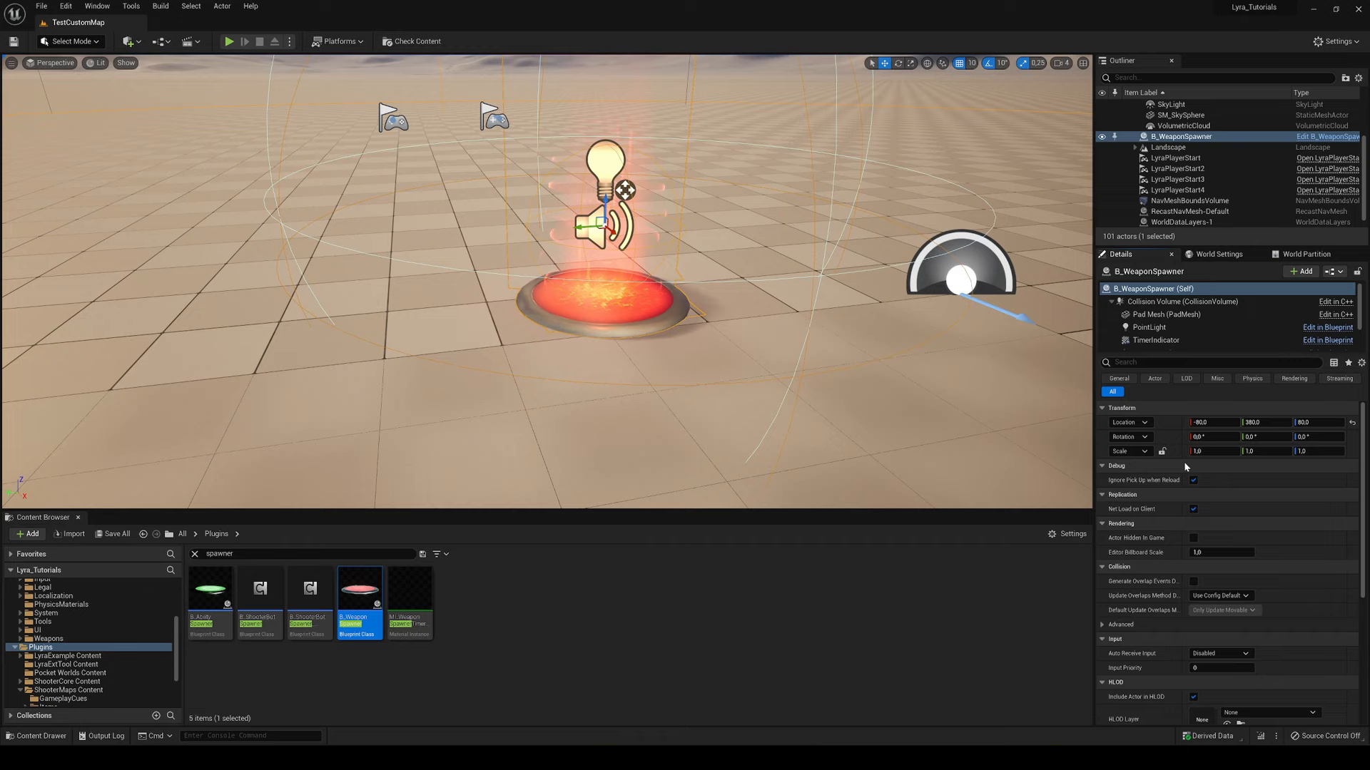
scroll("down", 3)
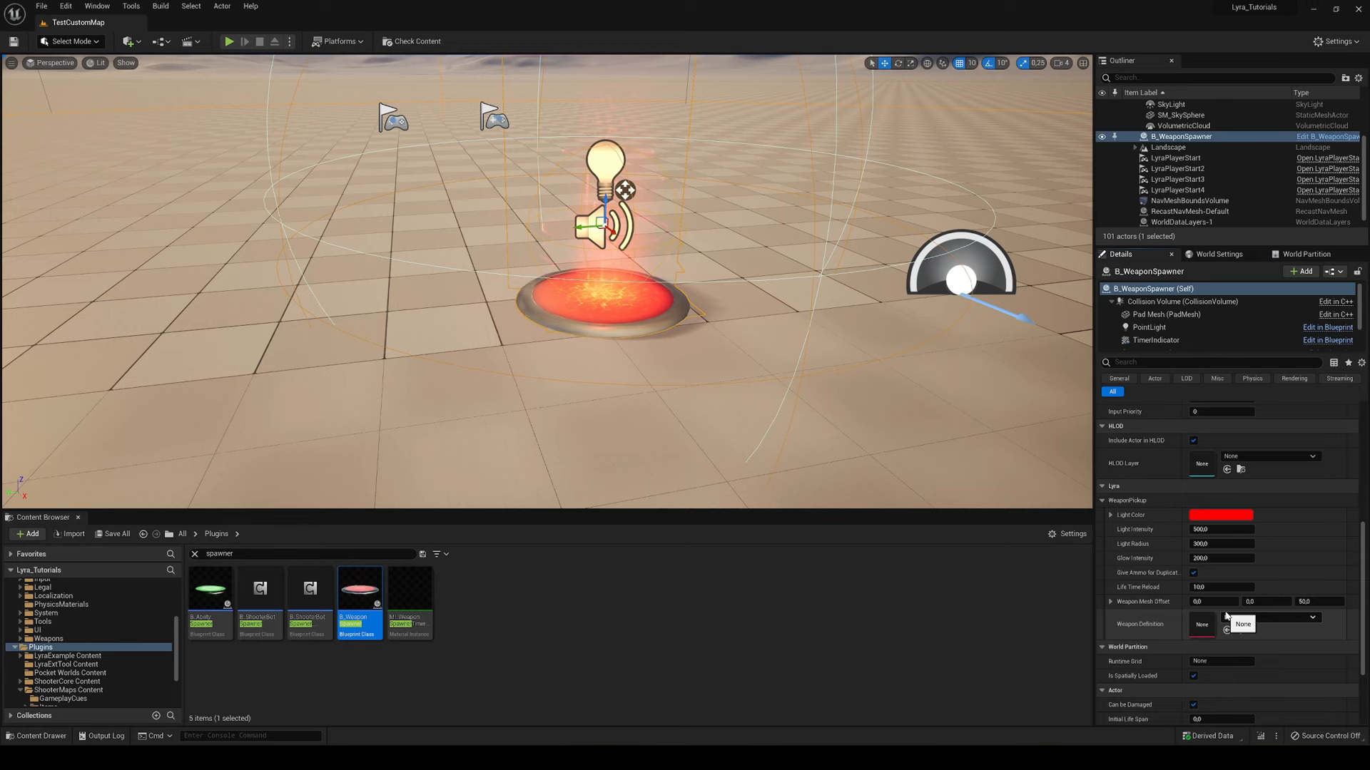
left_click(1267, 624)
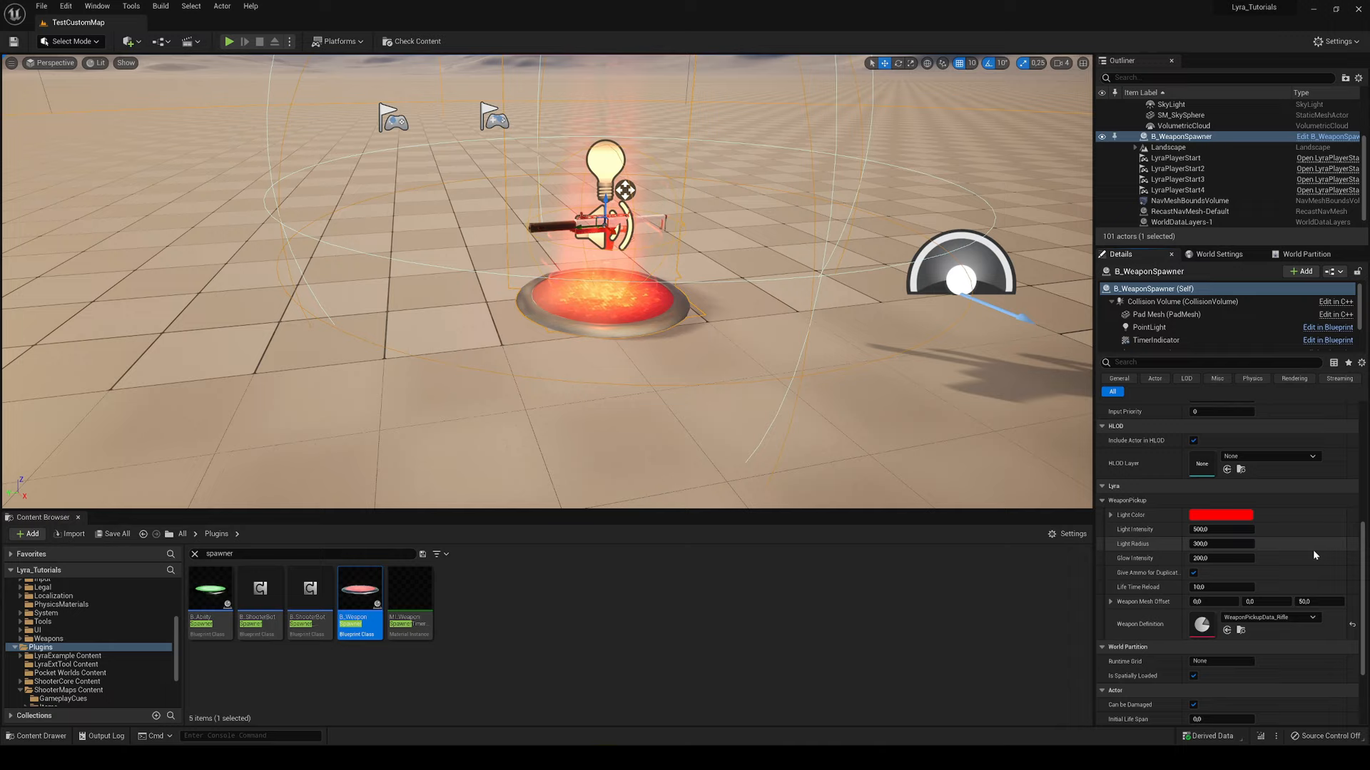
left_click(228, 41)
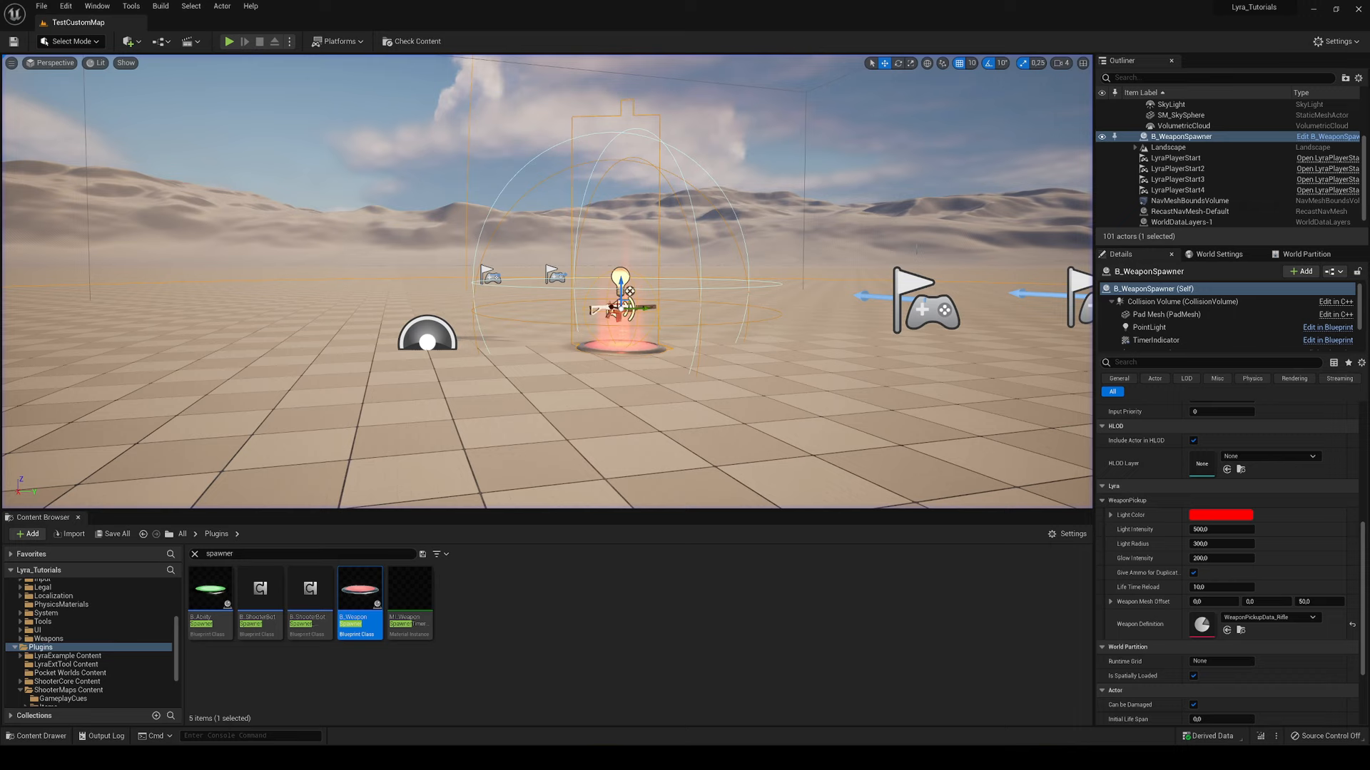
left_click(130, 41)
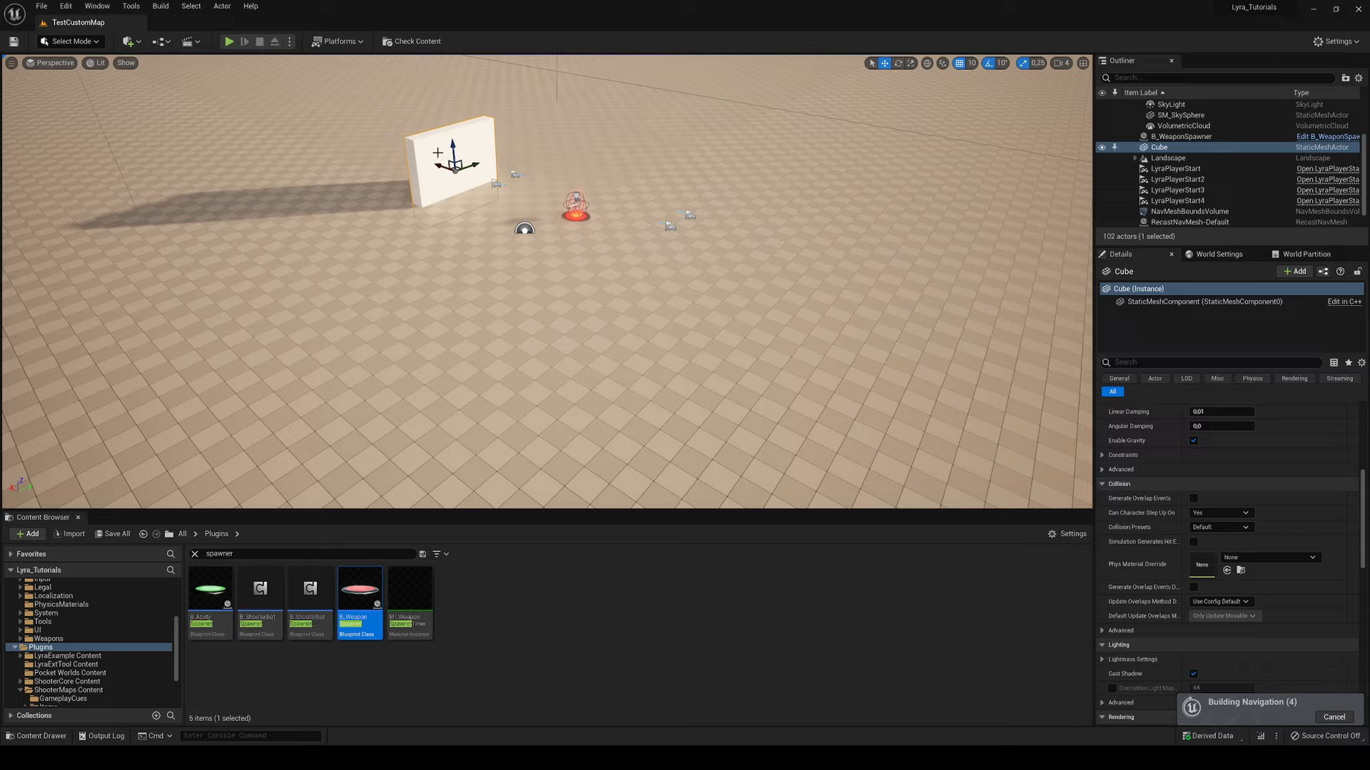
Playtest the cube walls near the rifle spawner, then check World Settings without changing the experience
left_click(228, 42)
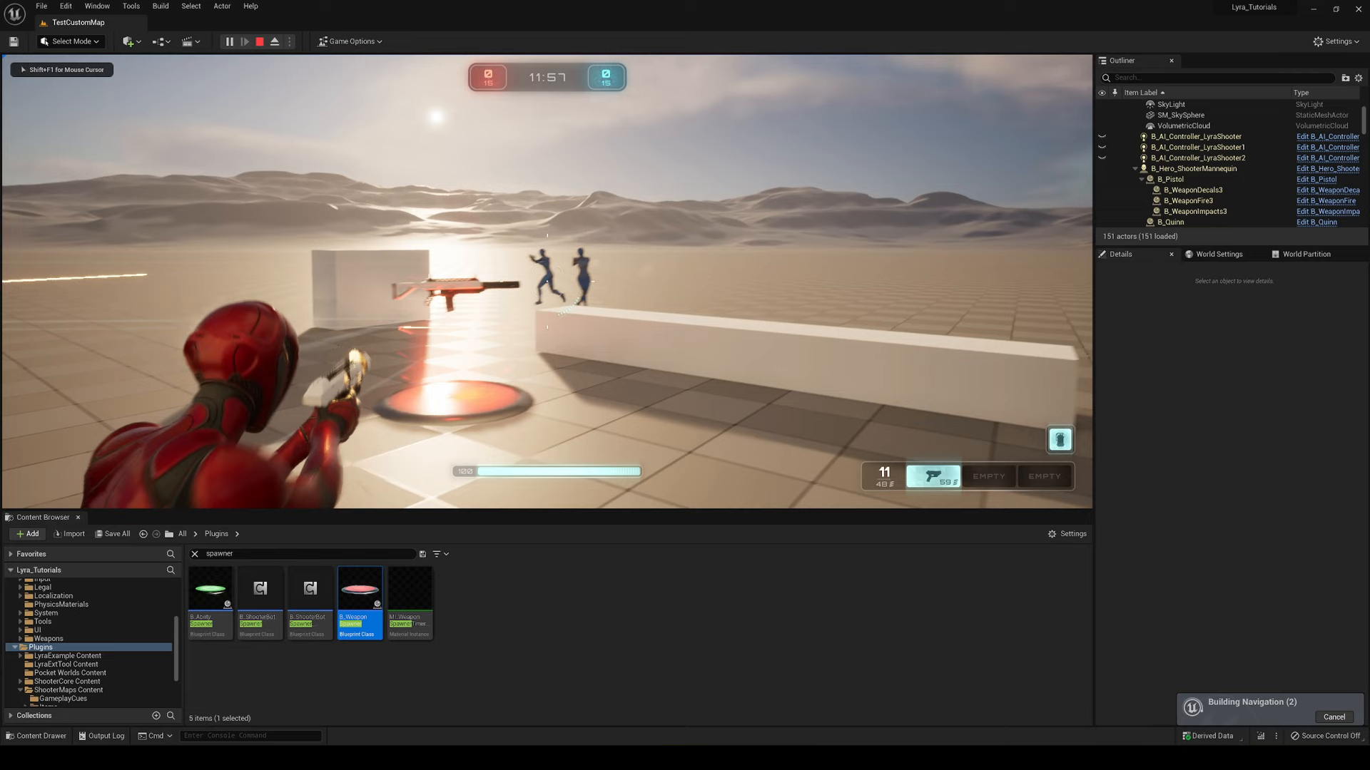
left_click(259, 42)
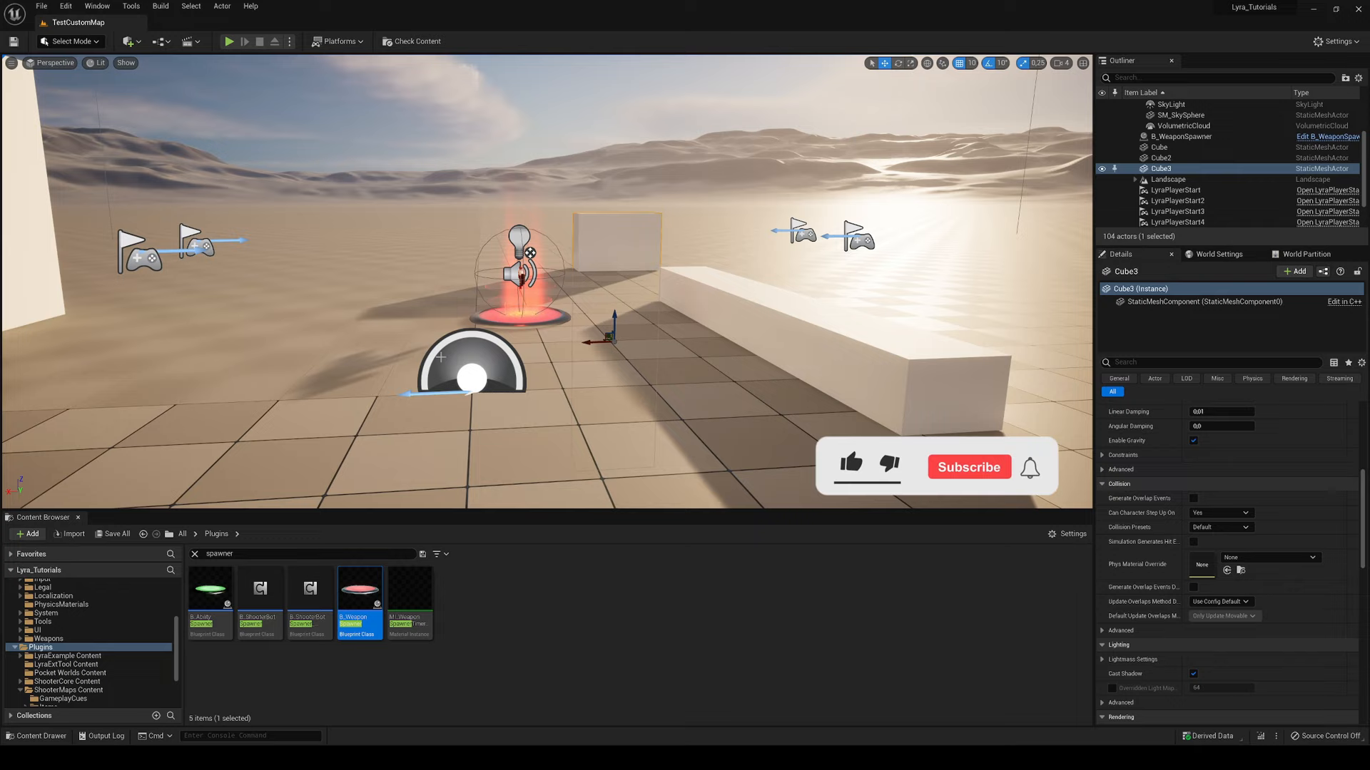
left_click(967, 468)
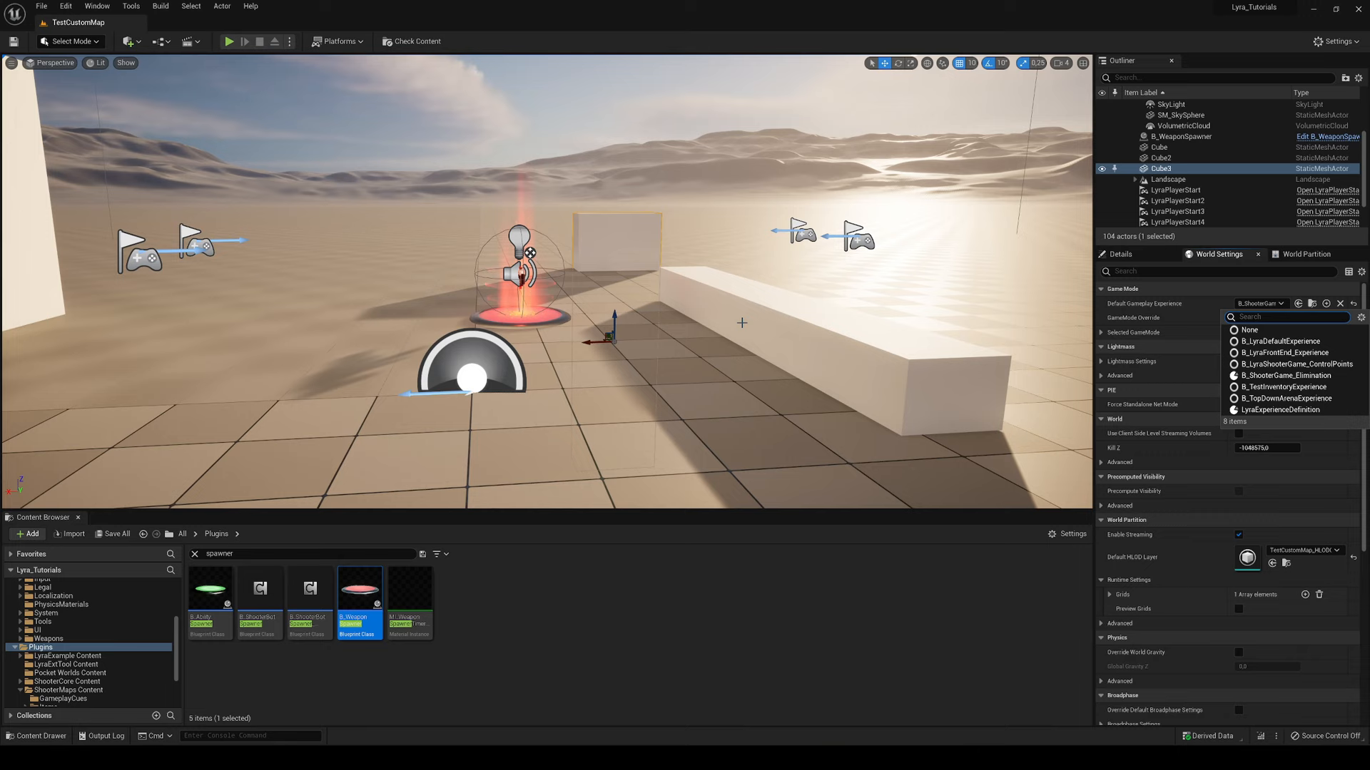
left_click(1238, 329)
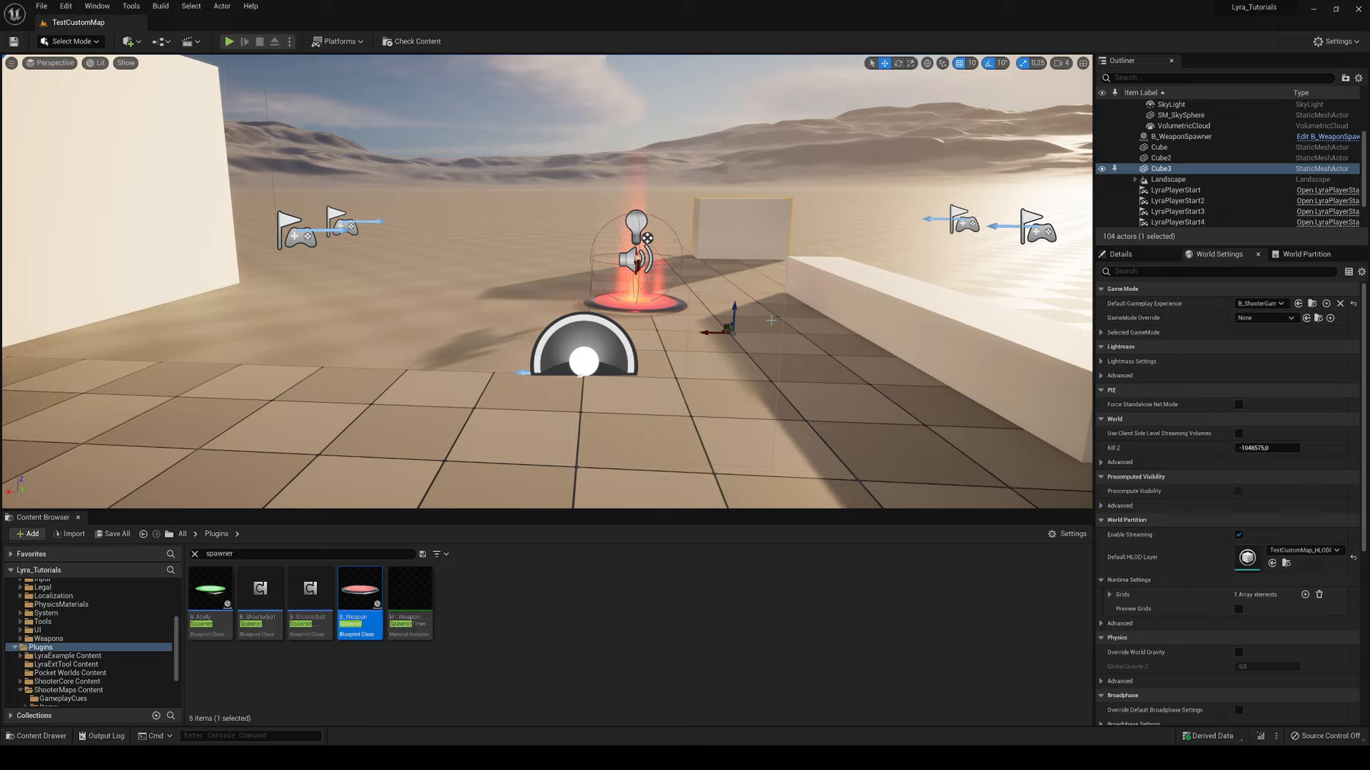